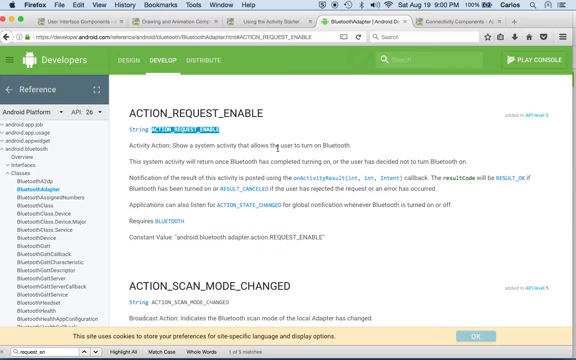
{"action": "mouse_move", "coordinate": [374, 148]}
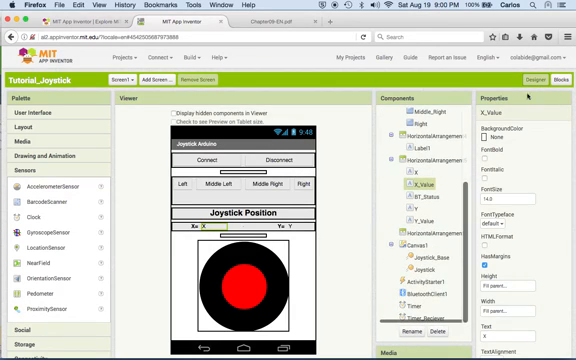
{"action": "left_click", "coordinate": [556, 80]}
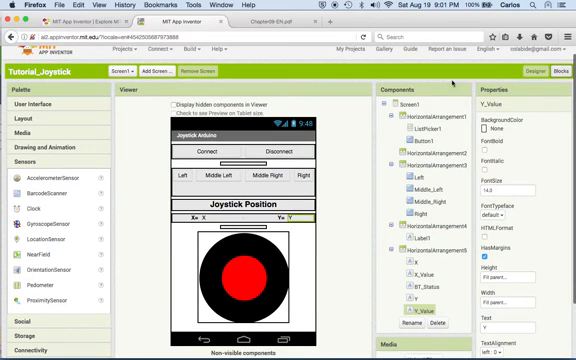
{"action": "left_click", "coordinate": [556, 70]}
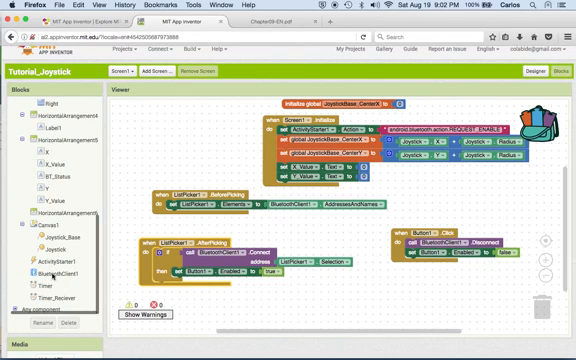
{"action": "left_click", "coordinate": [40, 244]}
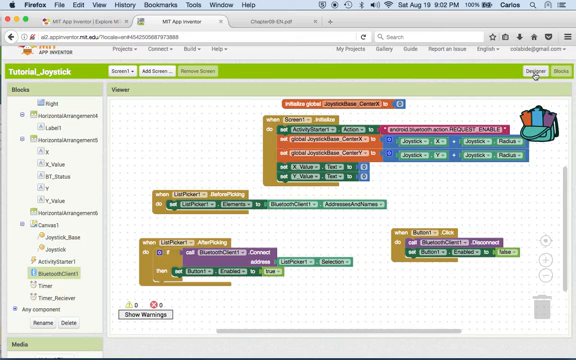
{"action": "left_click", "coordinate": [524, 72]}
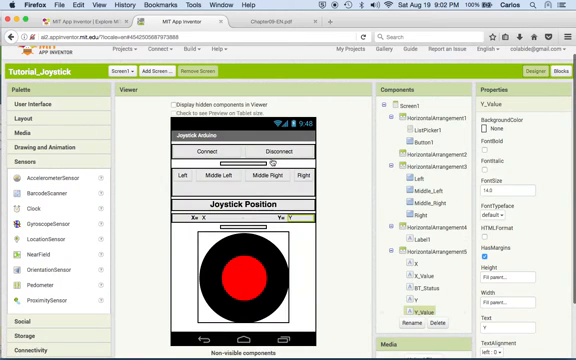